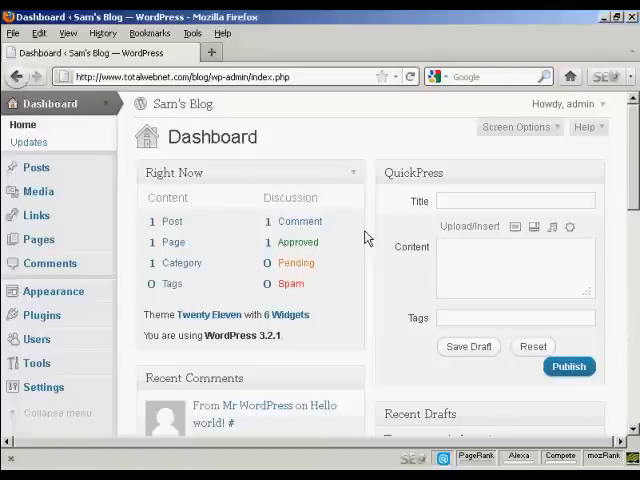
pyautogui.moveTo(347, 237)
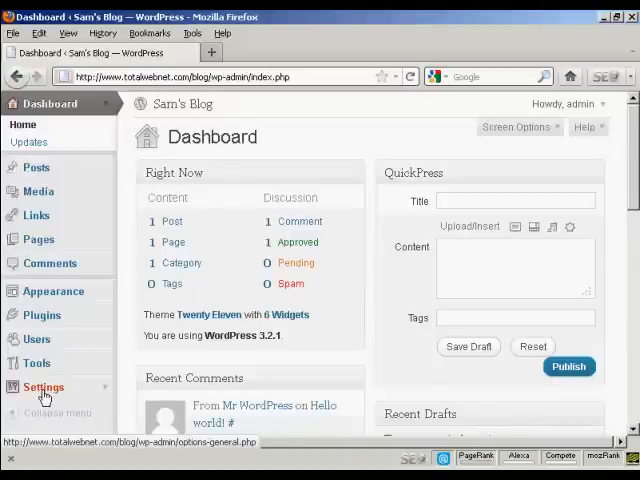
# Open Settings in the admin sidebar to load the General Settings page.
pyautogui.click(43, 387)
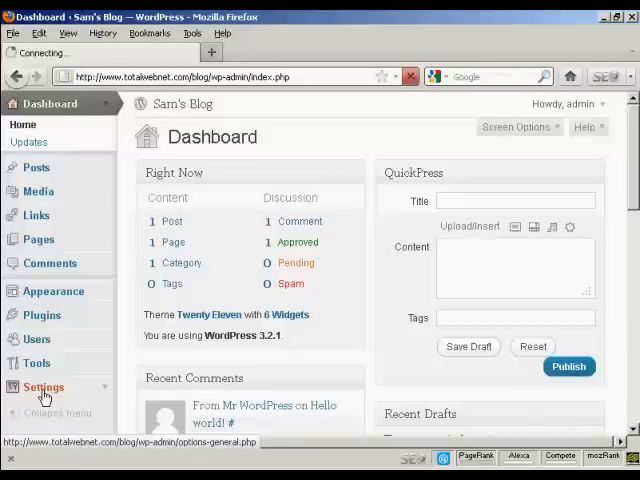
pyautogui.click(43, 387)
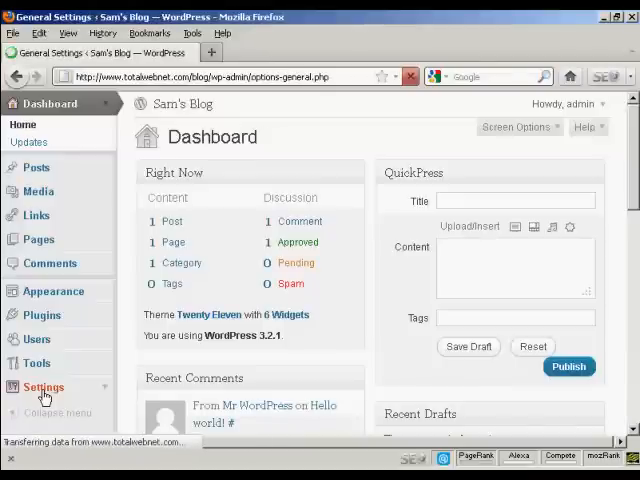
# Scroll past General Settings and go to the Permalinks settings page.
pyautogui.click(43, 387)
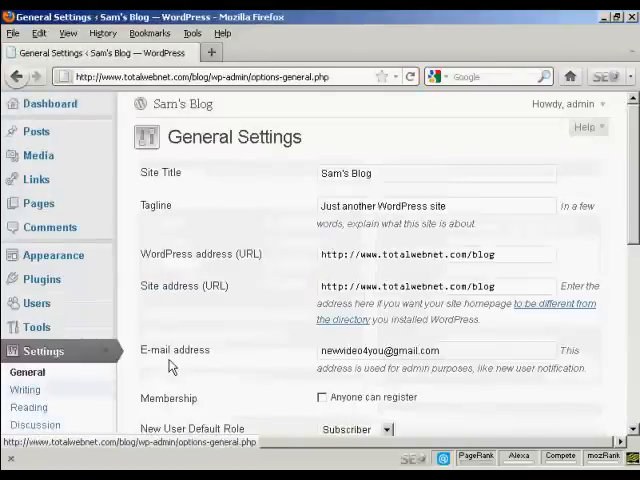
pyautogui.scroll(-3)
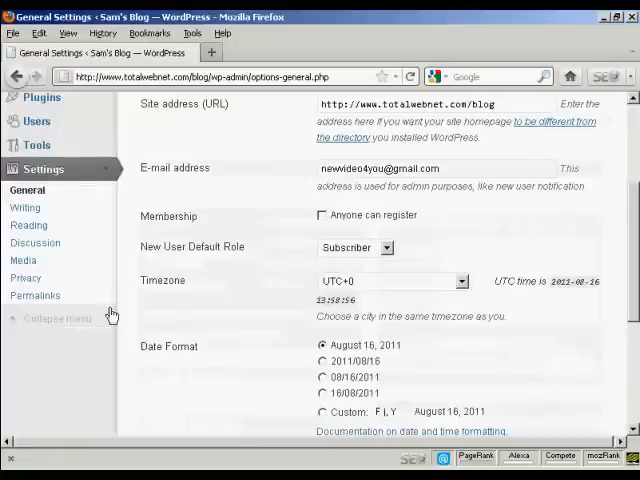
pyautogui.moveTo(35, 295)
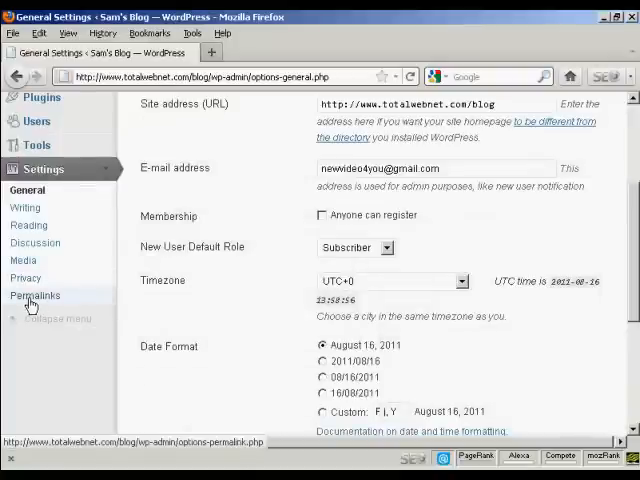
pyautogui.click(35, 295)
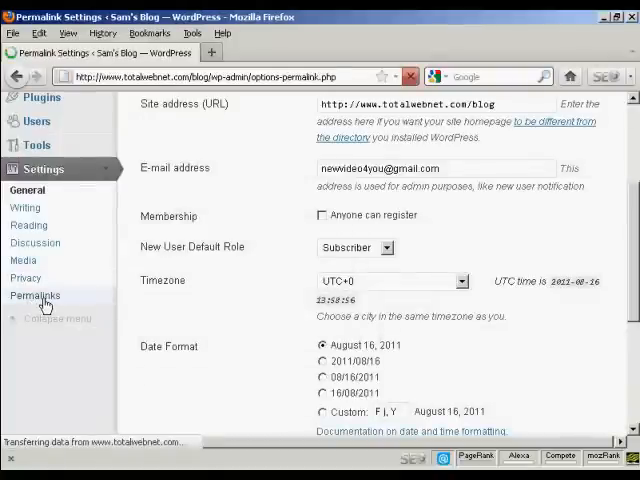
pyautogui.click(35, 295)
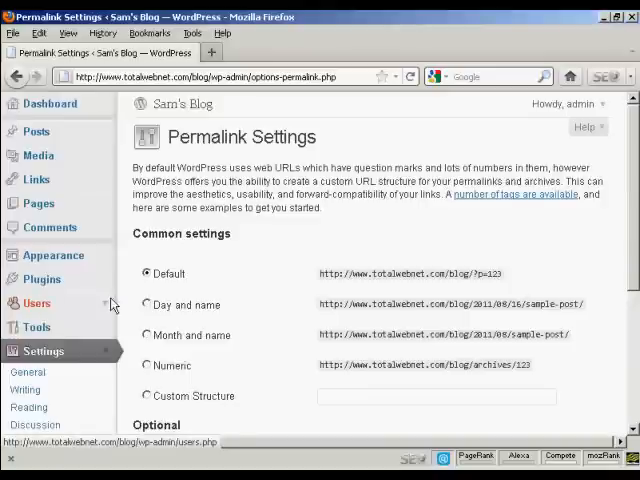
pyautogui.moveTo(203, 280)
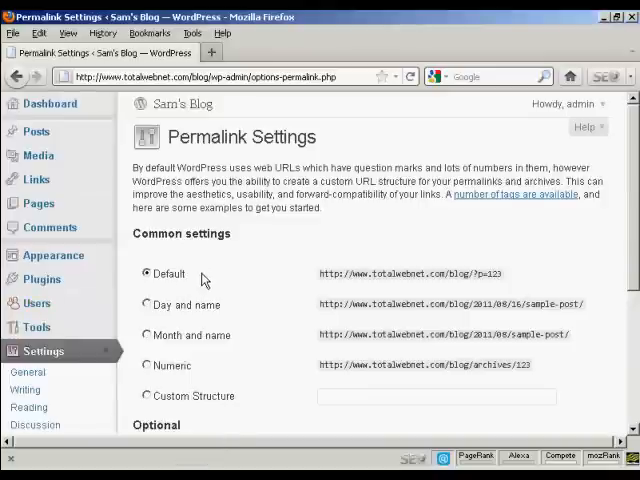
pyautogui.moveTo(475, 291)
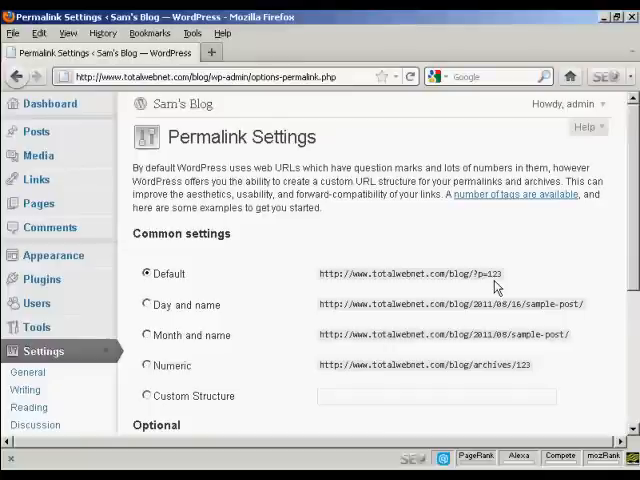
pyautogui.scroll(-3)
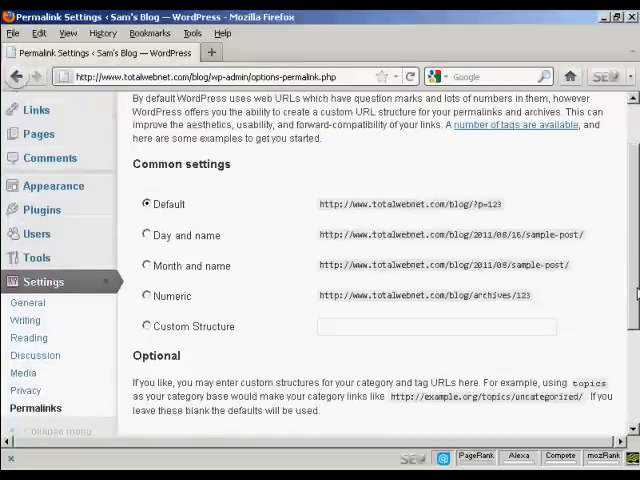
pyautogui.scroll(-3)
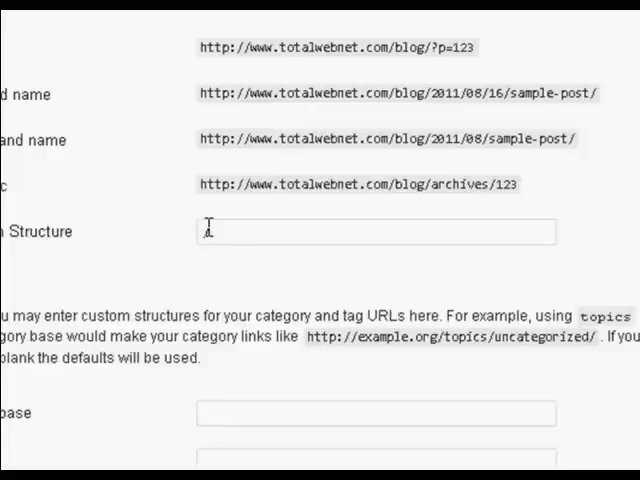
# Enter /%postname%/ as the Custom Structure and save the permalink changes.
pyautogui.write('%post')
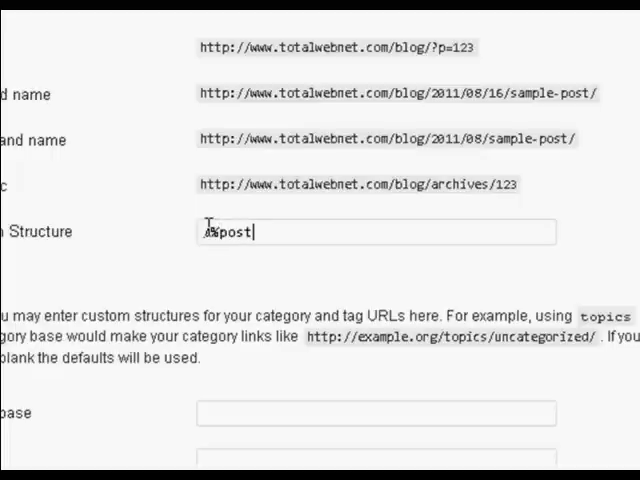
pyautogui.write('name')
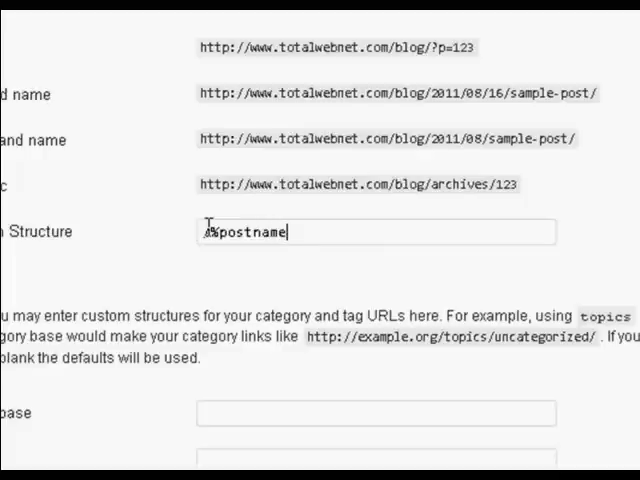
pyautogui.write('%')
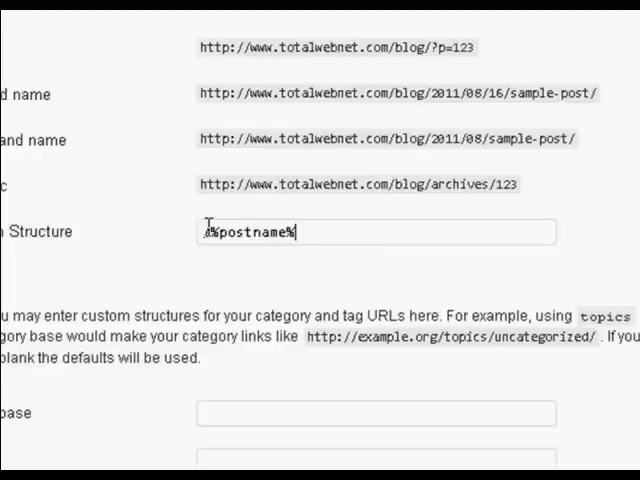
pyautogui.write('/')
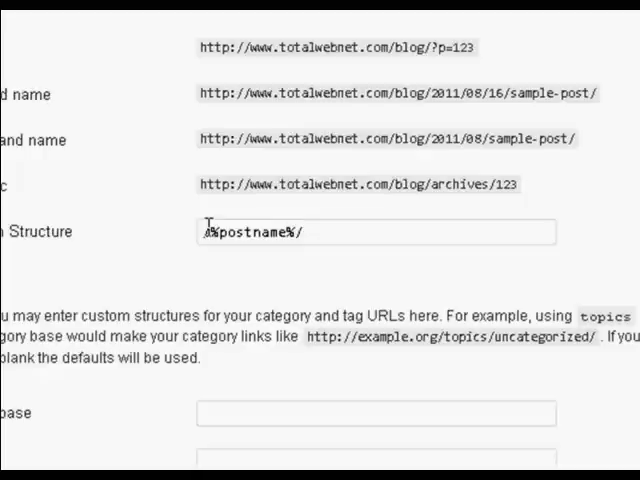
pyautogui.scroll(3)
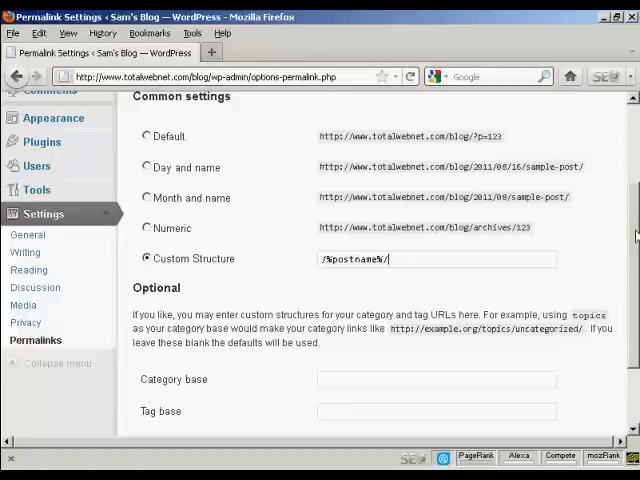
pyautogui.scroll(-3)
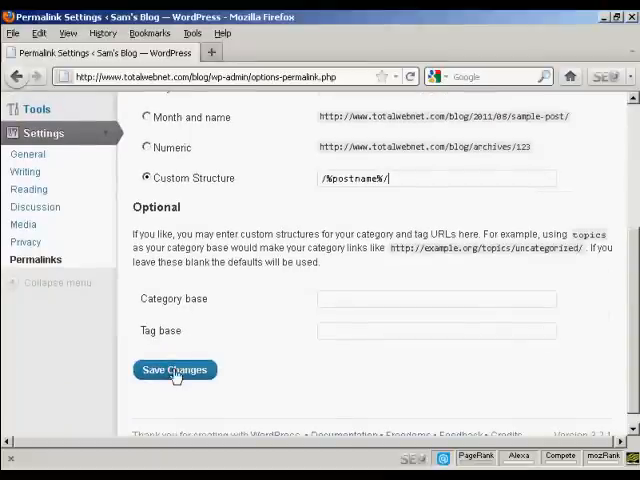
pyautogui.click(175, 370)
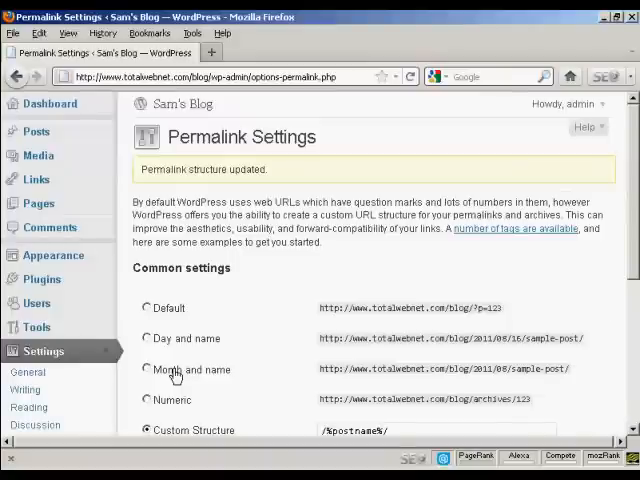
pyautogui.moveTo(615, 255)
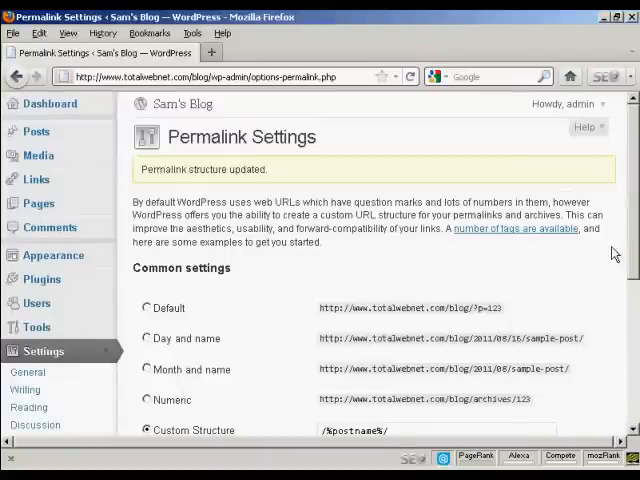
pyautogui.scroll(-3)
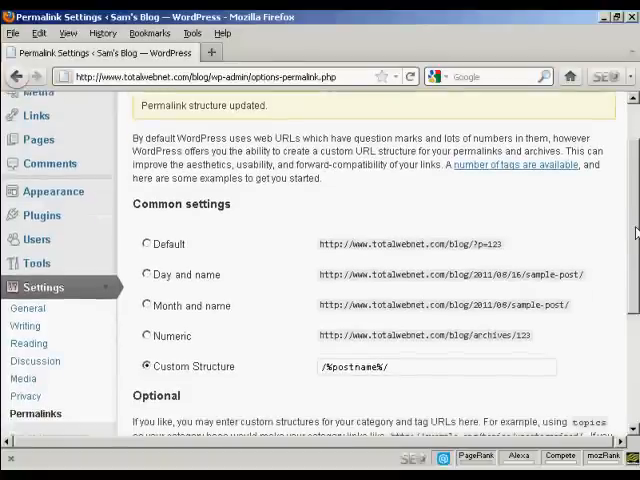
pyautogui.scroll(3)
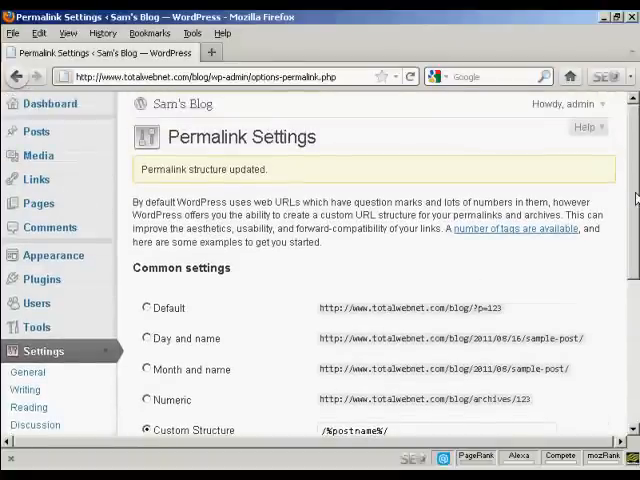